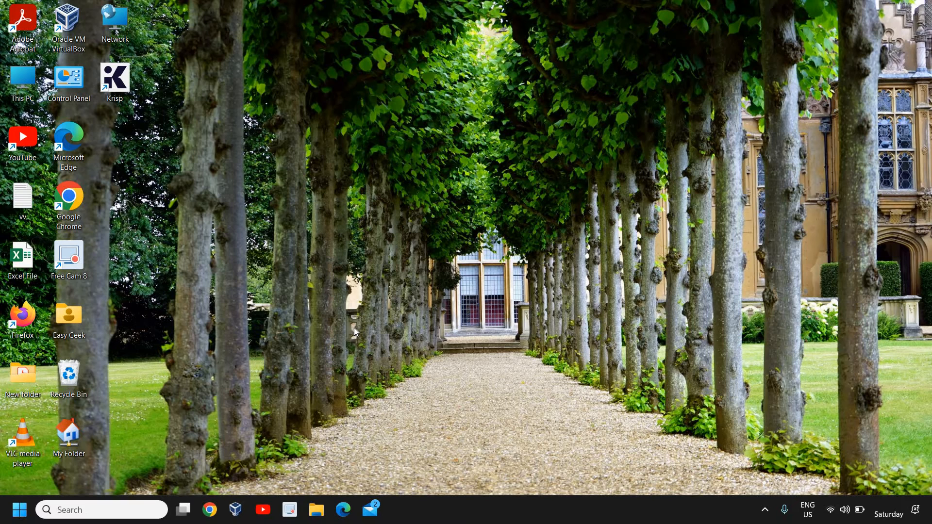
{"action": "mouse_move", "coordinate": [463, 210]}
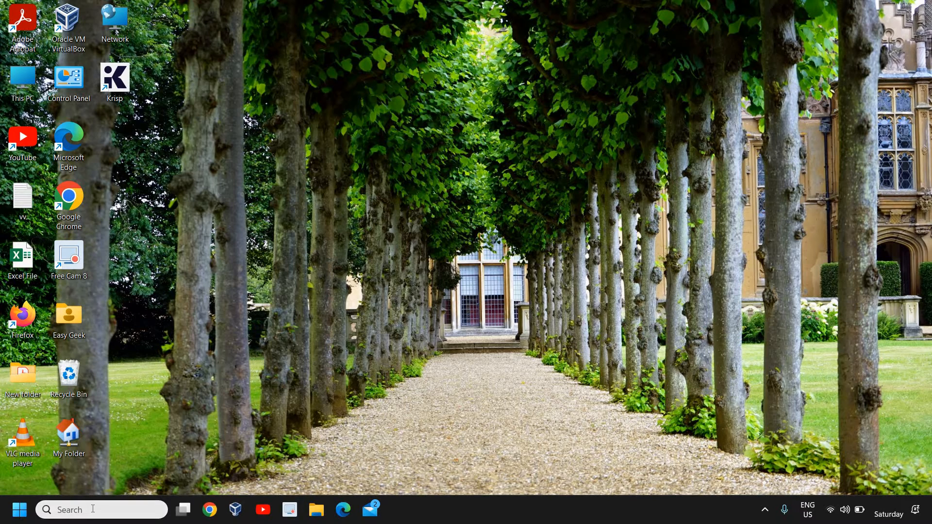
Open Control Panel from the desktop shortcut and maximize the All Control Panel Items window.
{"action": "left_click", "coordinate": [101, 509]}
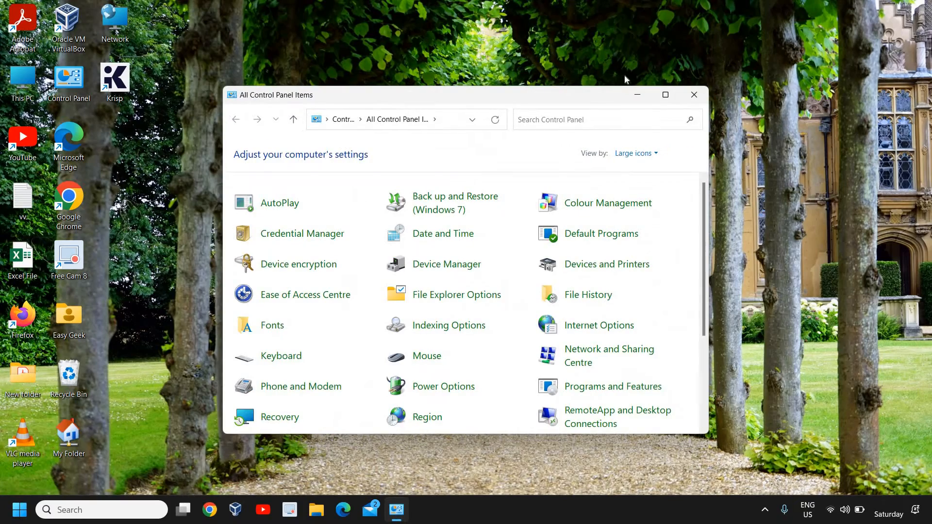
{"action": "left_click", "coordinate": [665, 94]}
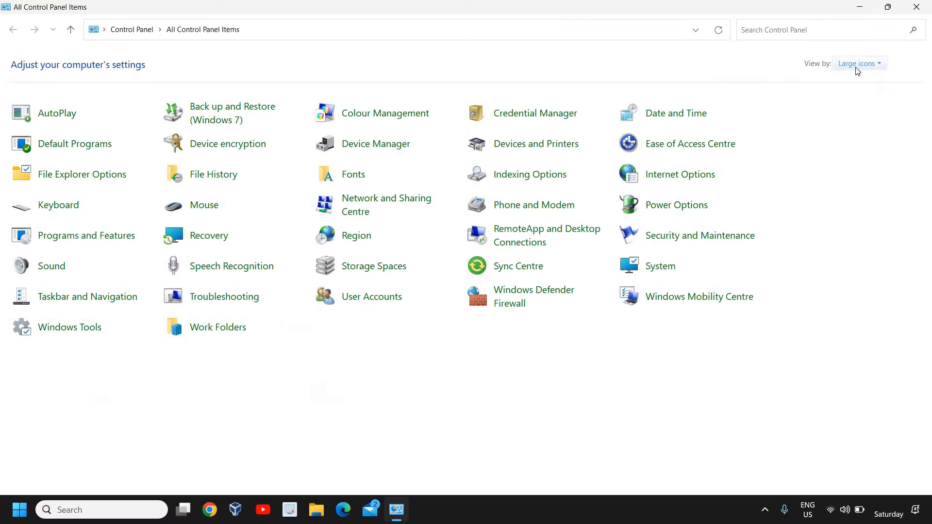
{"action": "left_click", "coordinate": [857, 63]}
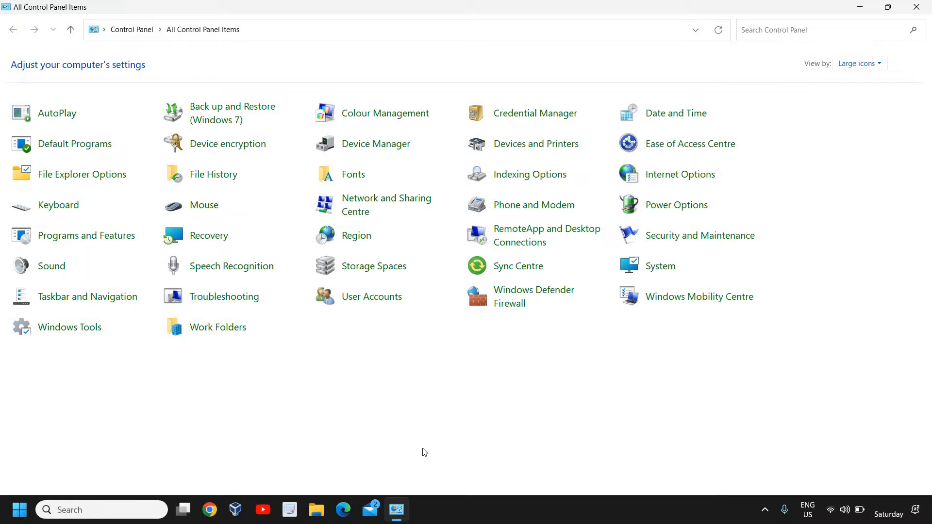
{"action": "mouse_move", "coordinate": [830, 80]}
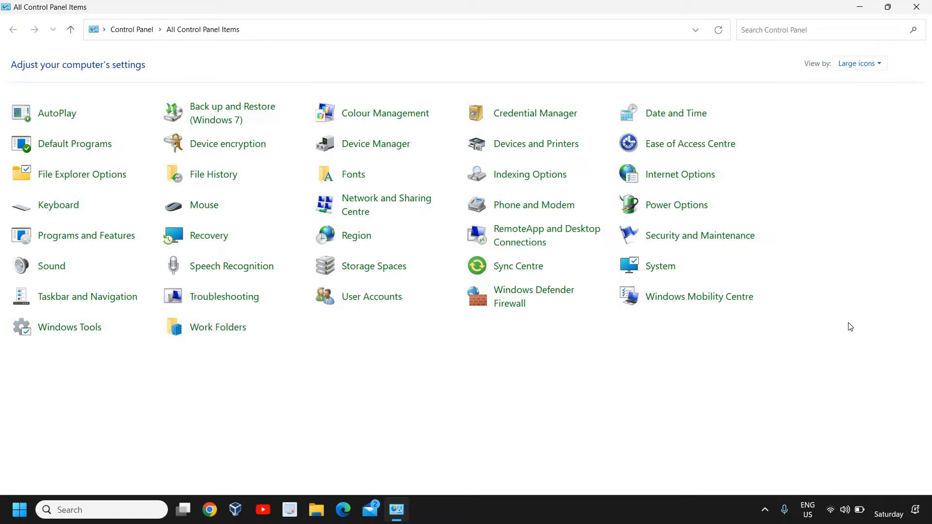
{"action": "mouse_move", "coordinate": [207, 211]}
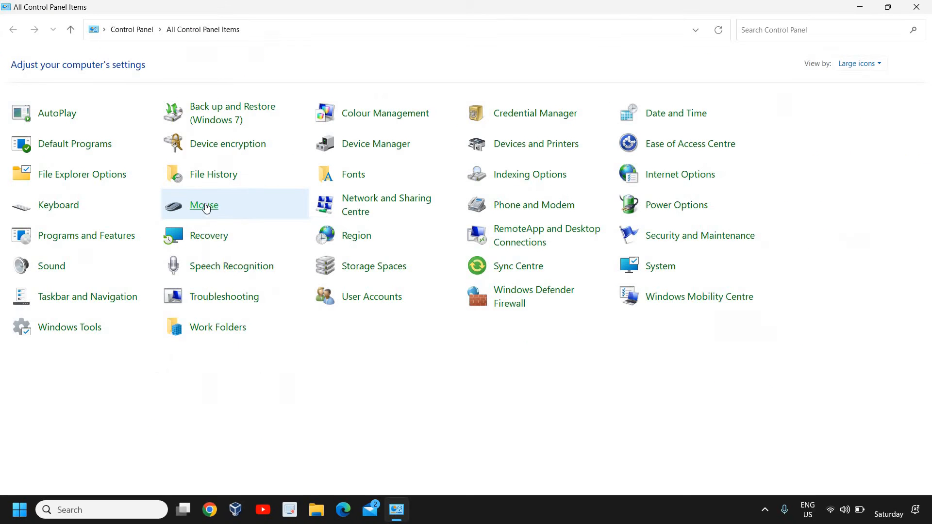
Uncheck 'Hide pointer while typing' in Mouse Pointer Options, apply it, and close the dialog.
{"action": "left_click", "coordinate": [204, 205]}
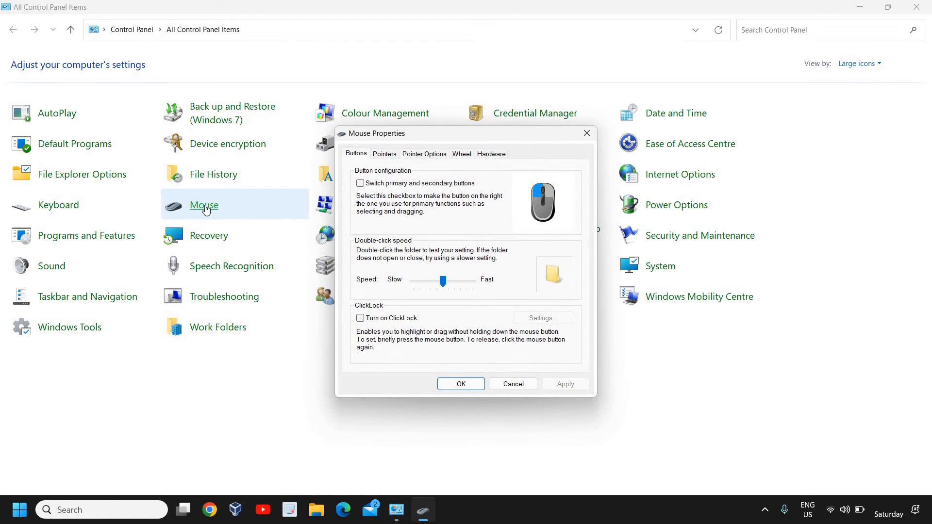
{"action": "mouse_move", "coordinate": [330, 157]}
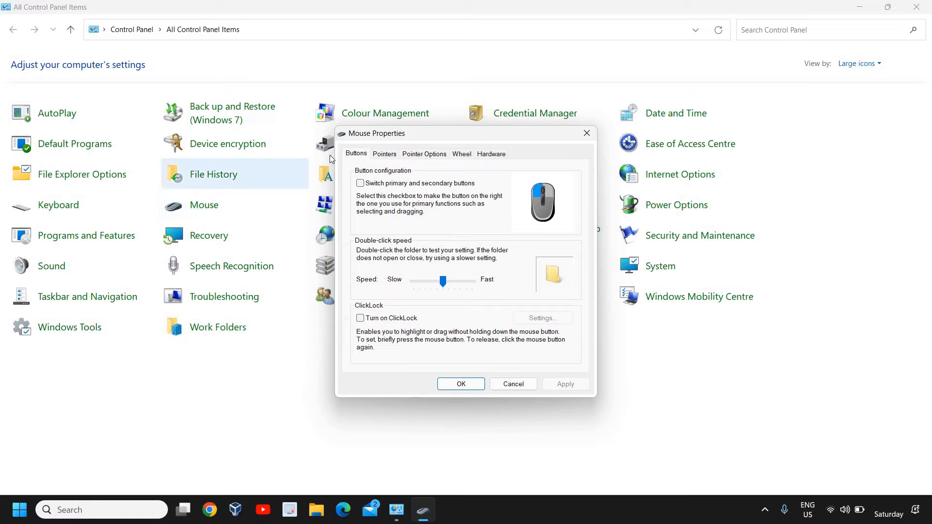
{"action": "left_click", "coordinate": [423, 153]}
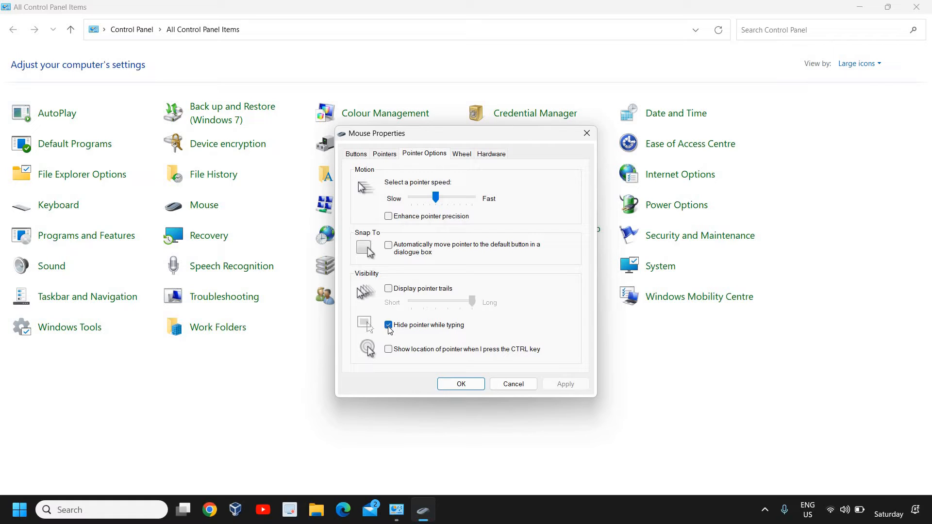
{"action": "left_click", "coordinate": [387, 324]}
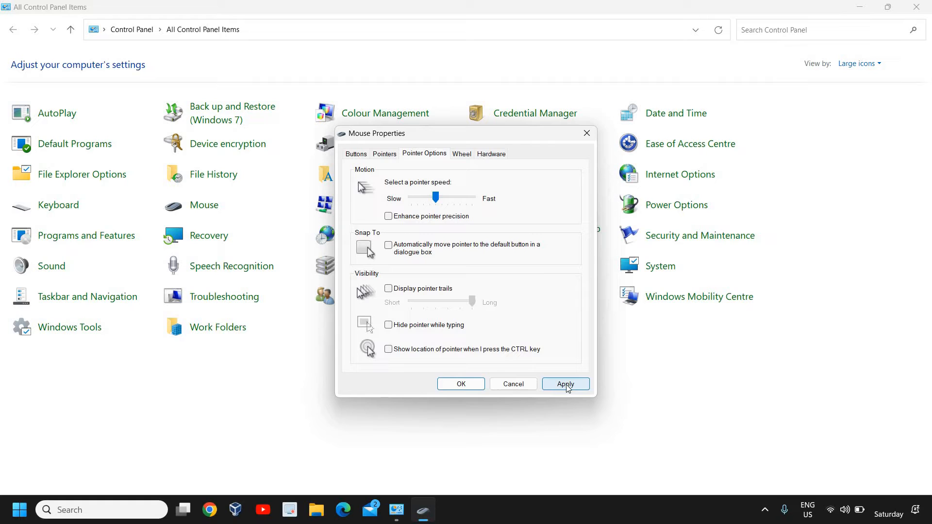
{"action": "left_click", "coordinate": [564, 384]}
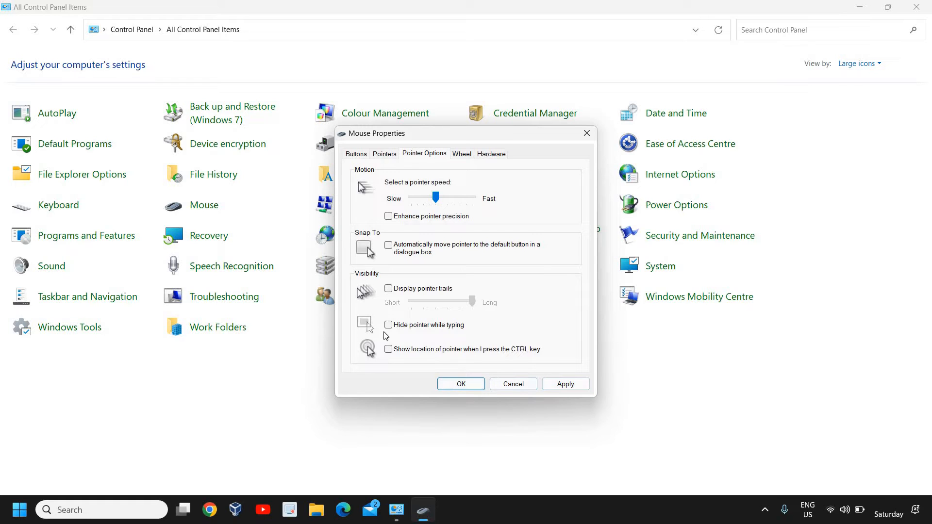
{"action": "mouse_move", "coordinate": [387, 329]}
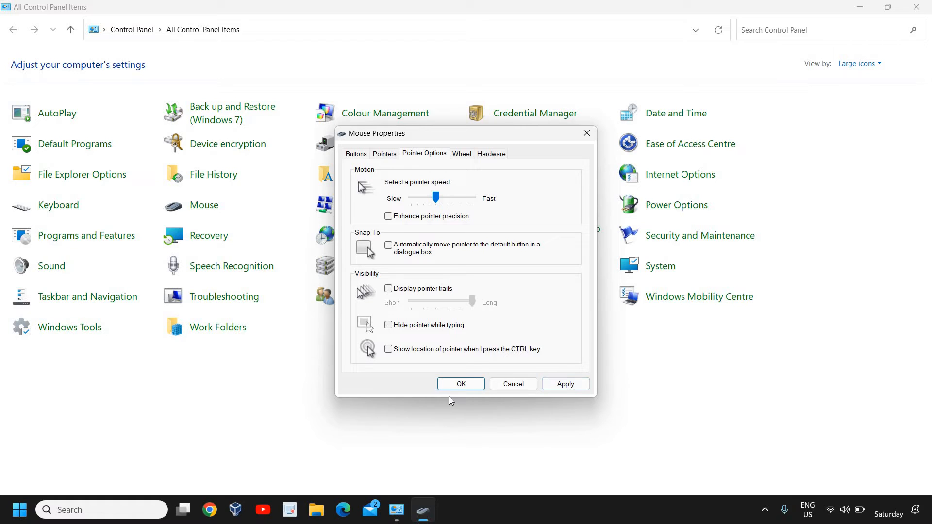
{"action": "mouse_move", "coordinate": [460, 384]}
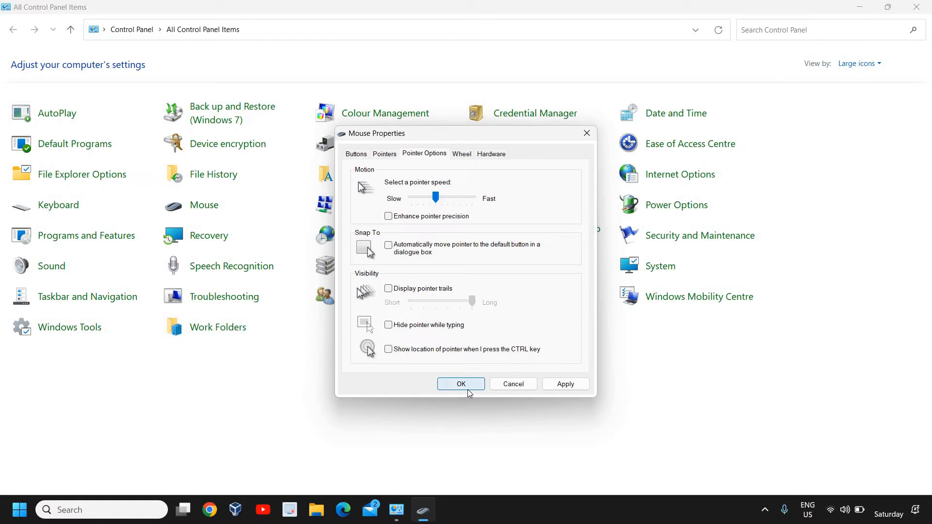
{"action": "mouse_move", "coordinate": [512, 383]}
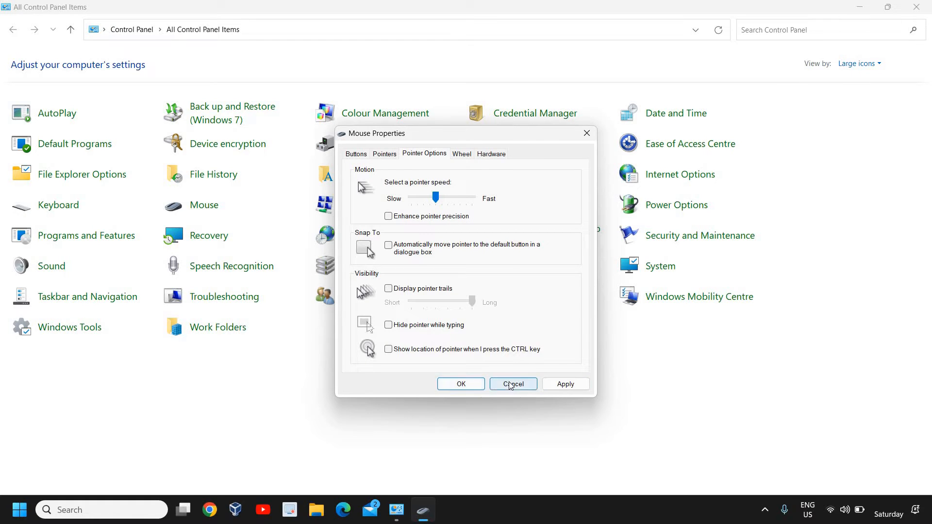
{"action": "left_click", "coordinate": [513, 384]}
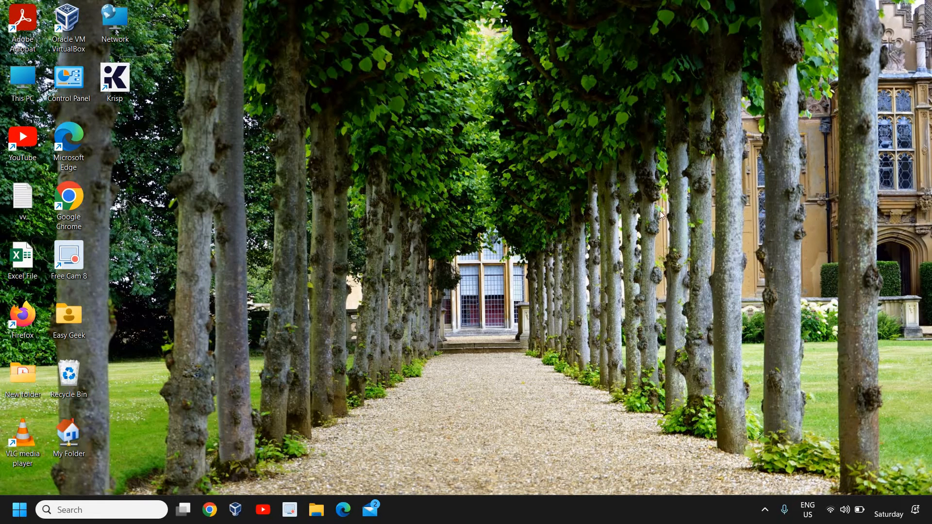
{"action": "mouse_move", "coordinate": [521, 256]}
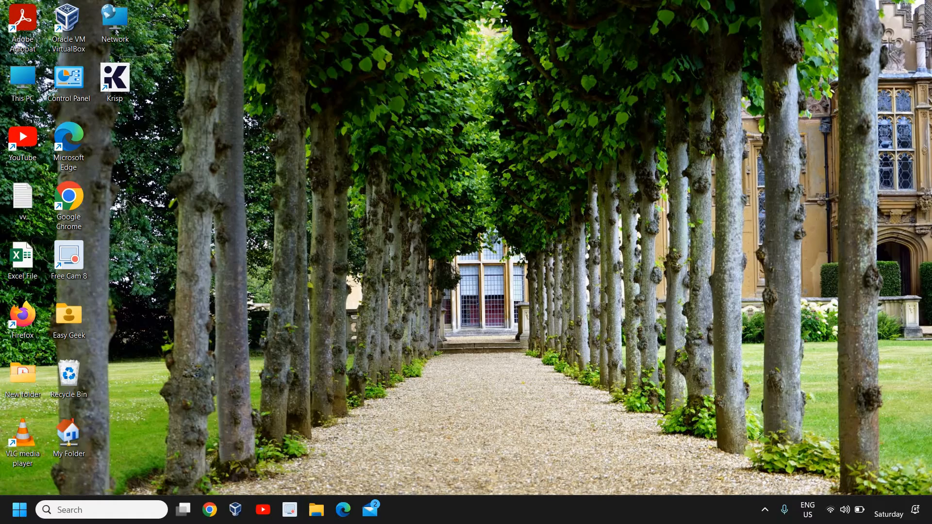
Search 'cont' in the taskbar and open Control Panel from Best match.
{"action": "type", "text": "co"}
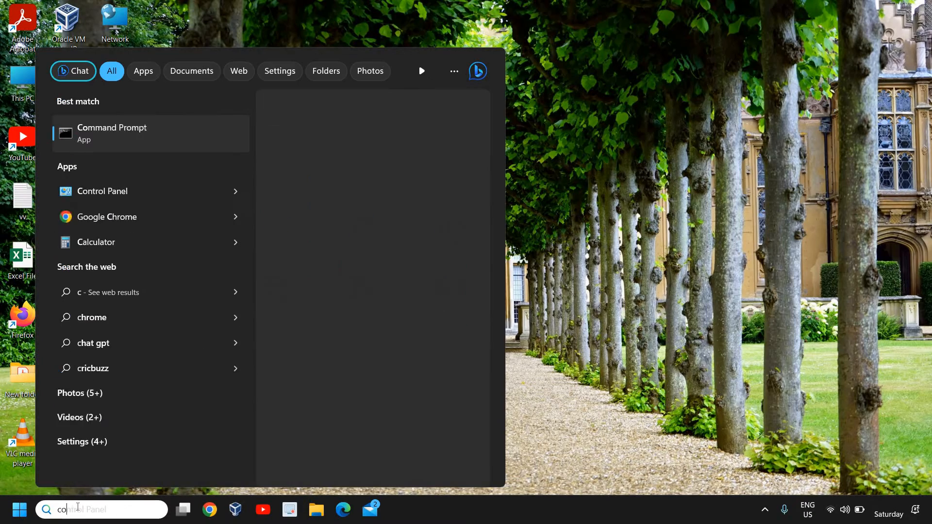
{"action": "type", "text": "nt"}
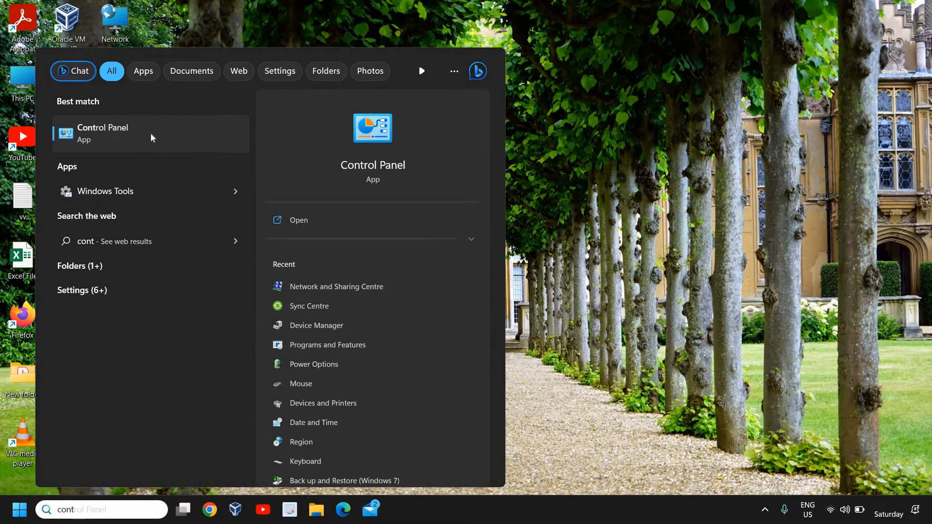
{"action": "left_click", "coordinate": [103, 133]}
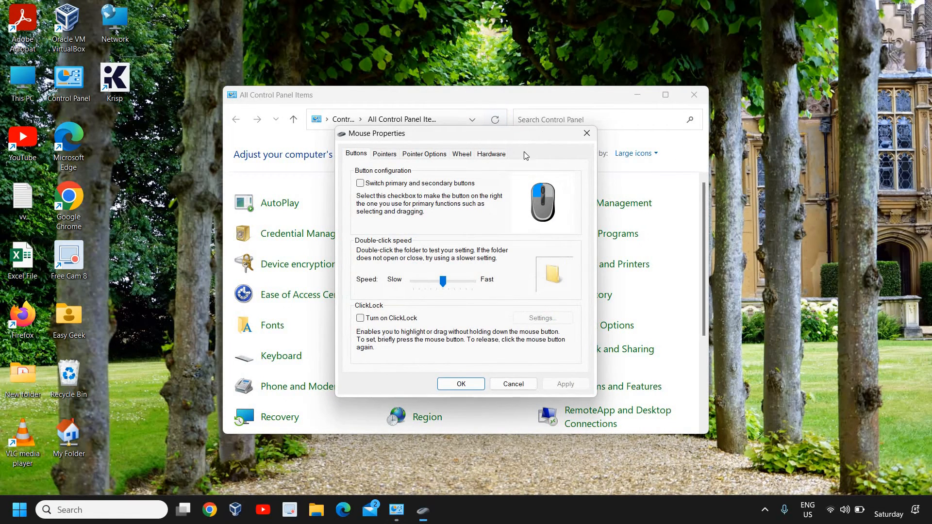
{"action": "mouse_move", "coordinate": [497, 148]}
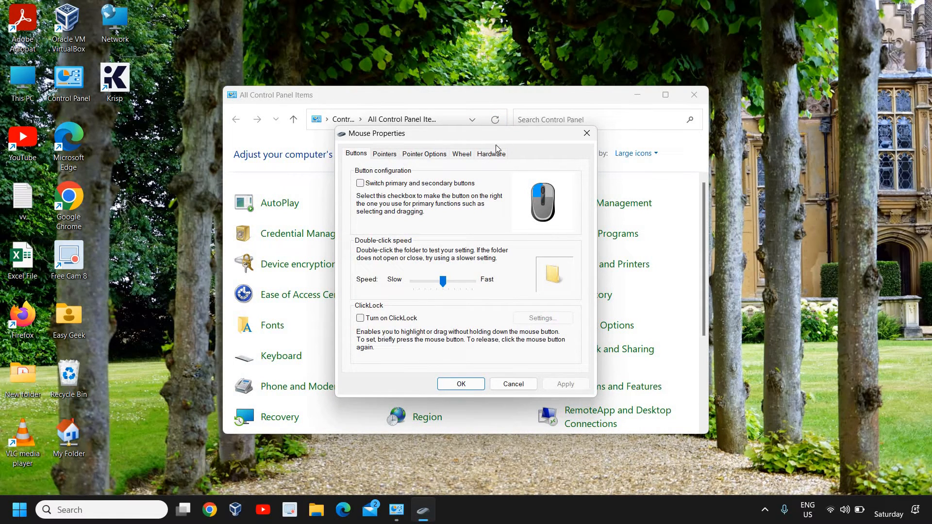
{"action": "mouse_move", "coordinate": [522, 159]}
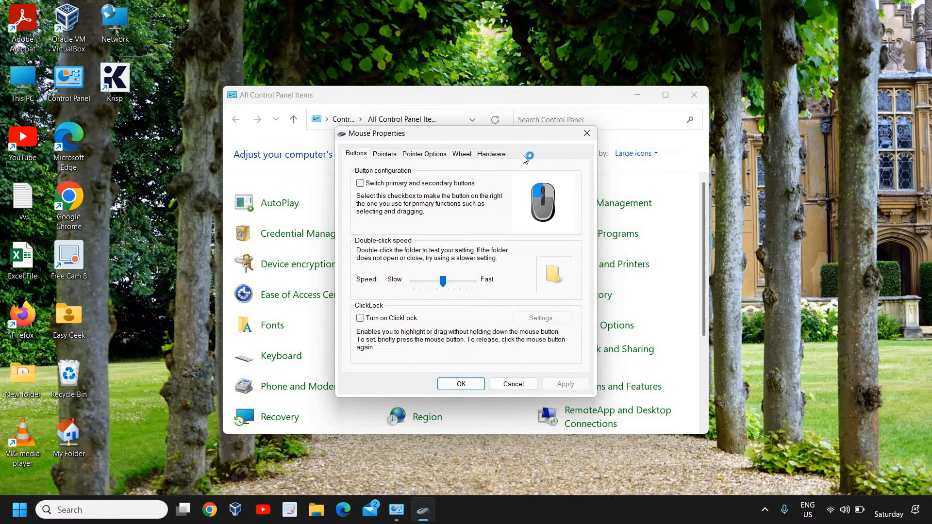
{"action": "mouse_move", "coordinate": [533, 155]}
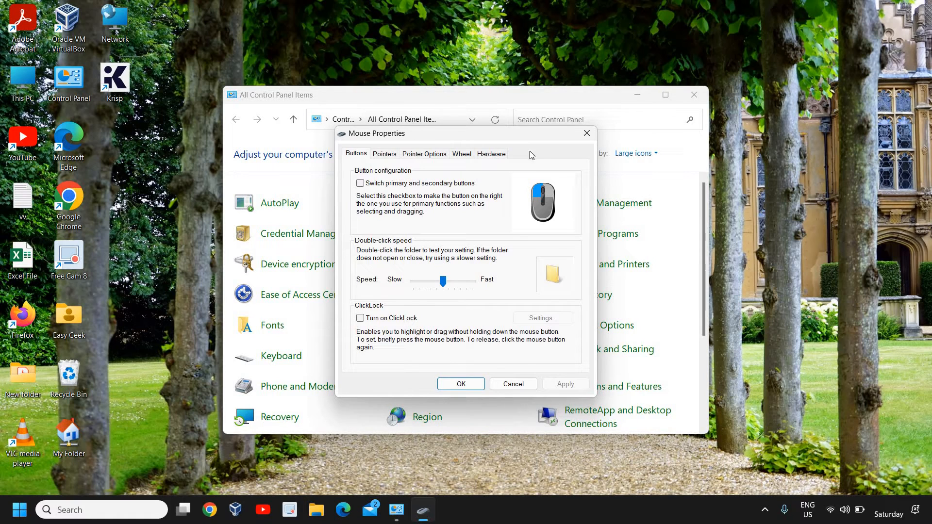
{"action": "mouse_move", "coordinate": [541, 158]}
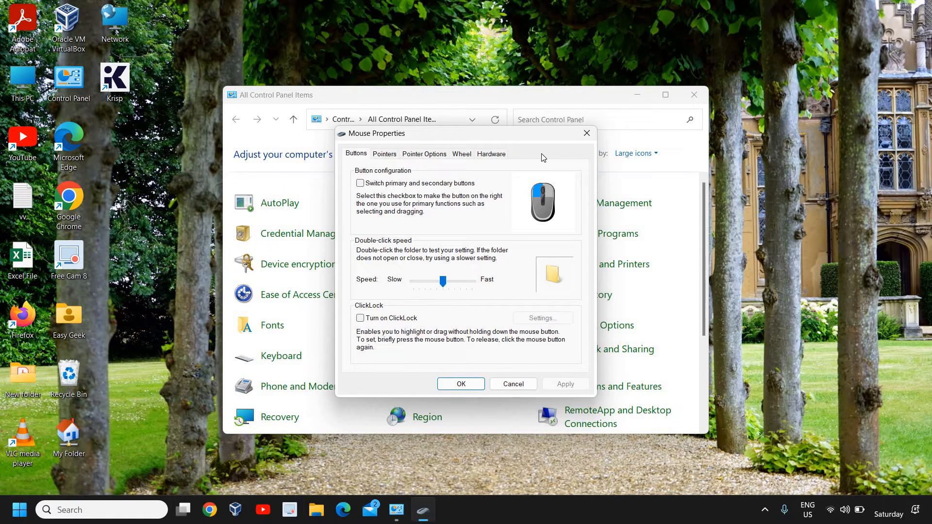
{"action": "mouse_move", "coordinate": [516, 159]}
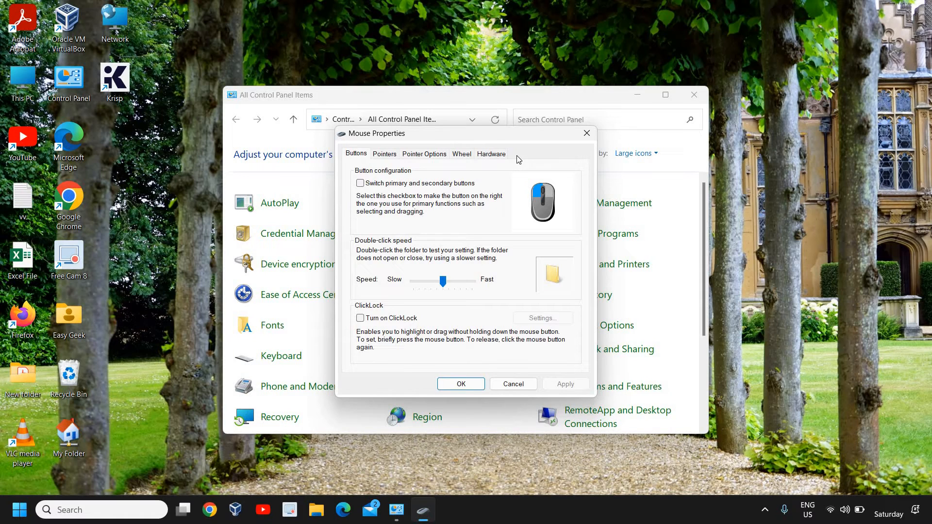
{"action": "mouse_move", "coordinate": [492, 329]}
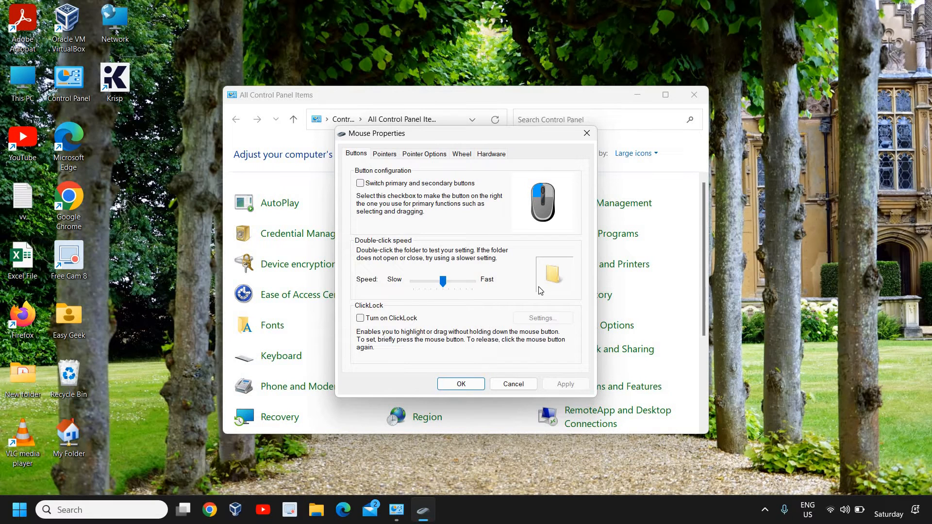
{"action": "mouse_move", "coordinate": [538, 287]}
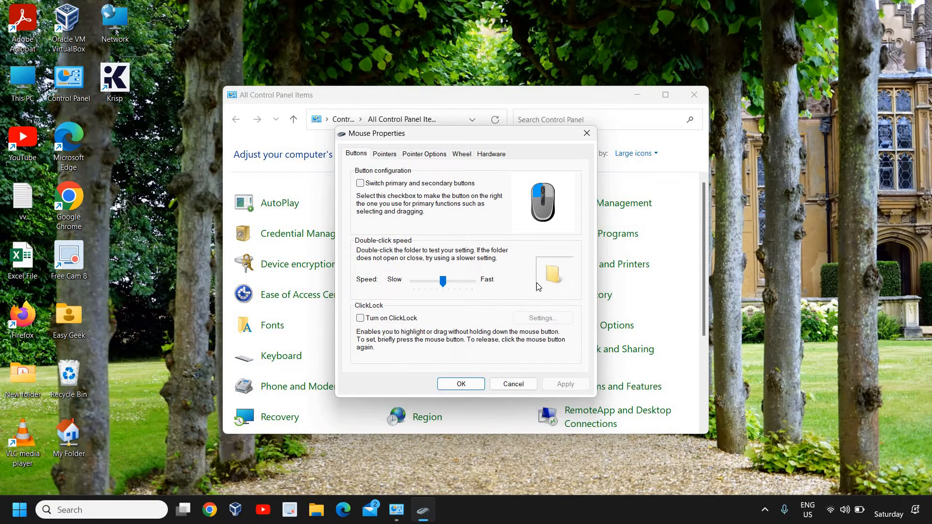
{"action": "mouse_move", "coordinate": [509, 278]}
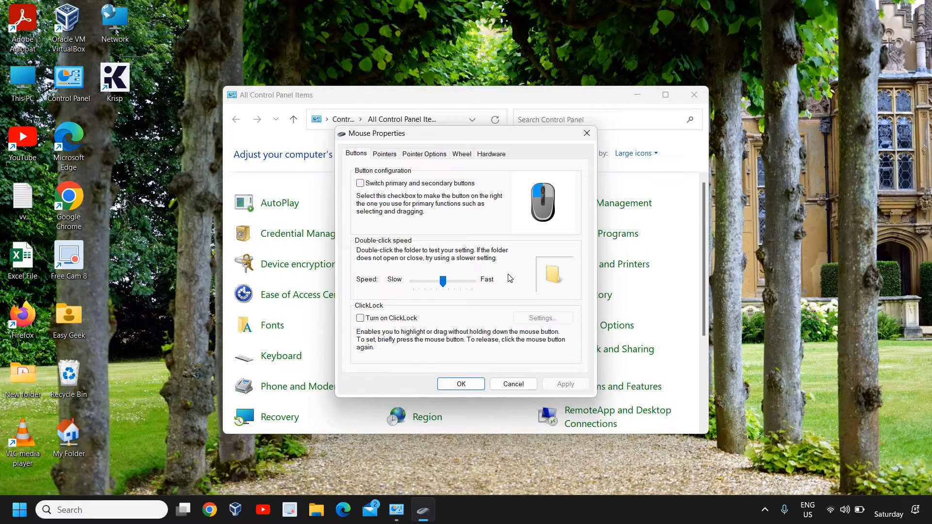
{"action": "mouse_move", "coordinate": [487, 296]}
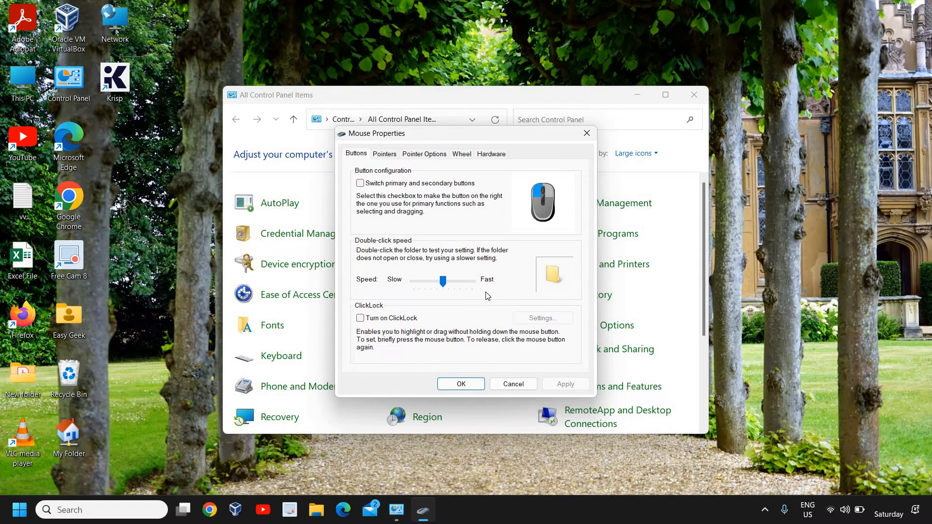
{"action": "mouse_move", "coordinate": [487, 304]}
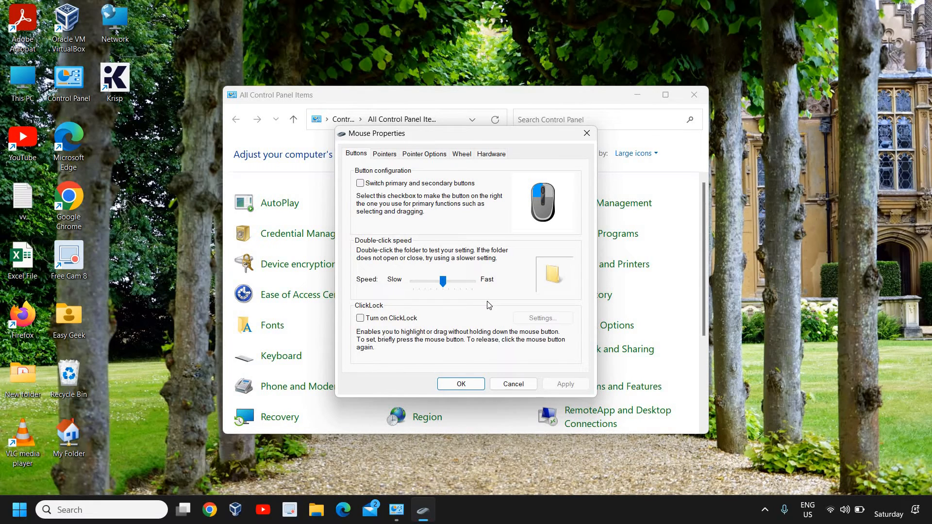
{"action": "mouse_move", "coordinate": [561, 240]}
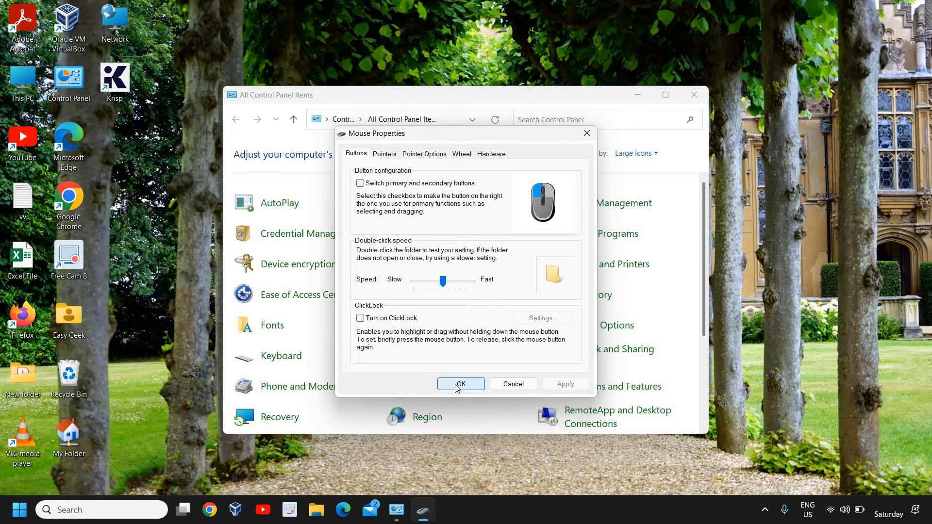
Close Mouse Properties with OK, then close the All Control Panel Items window.
{"action": "left_click", "coordinate": [461, 384]}
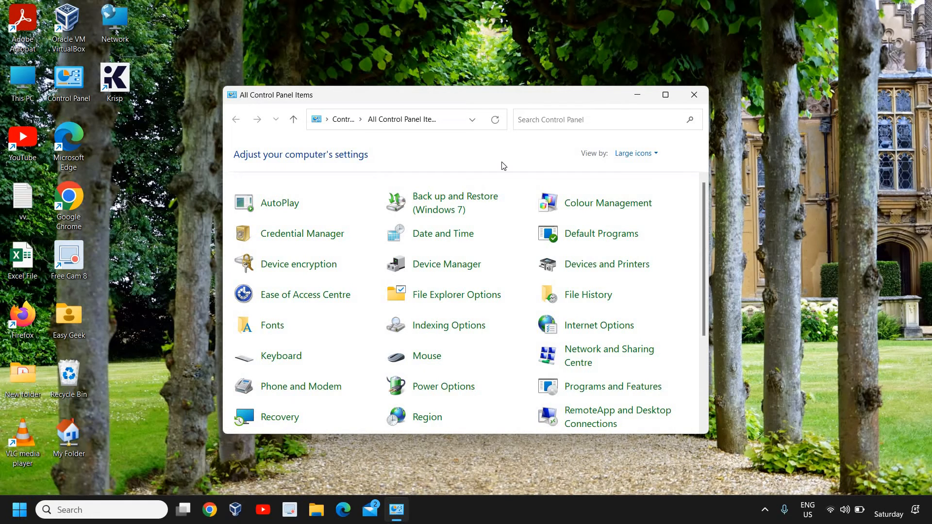
{"action": "mouse_move", "coordinate": [518, 146]}
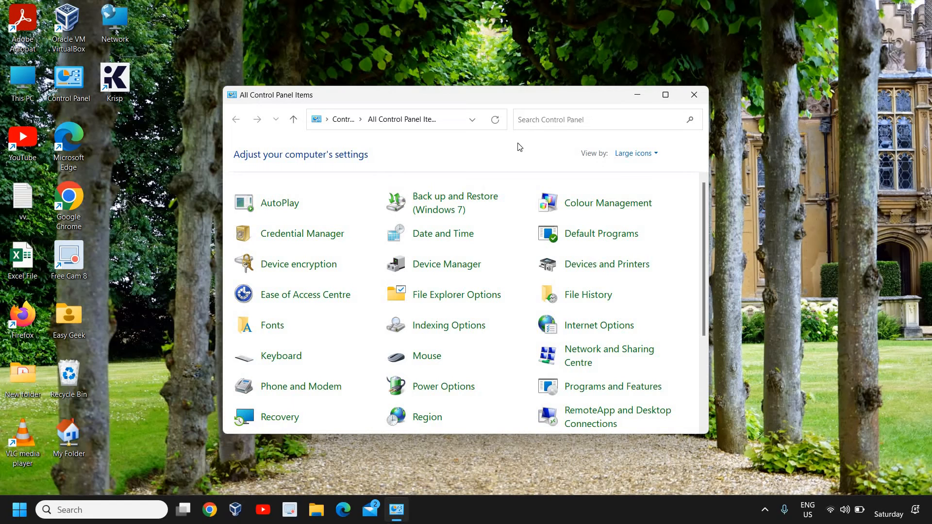
{"action": "left_click", "coordinate": [693, 95]}
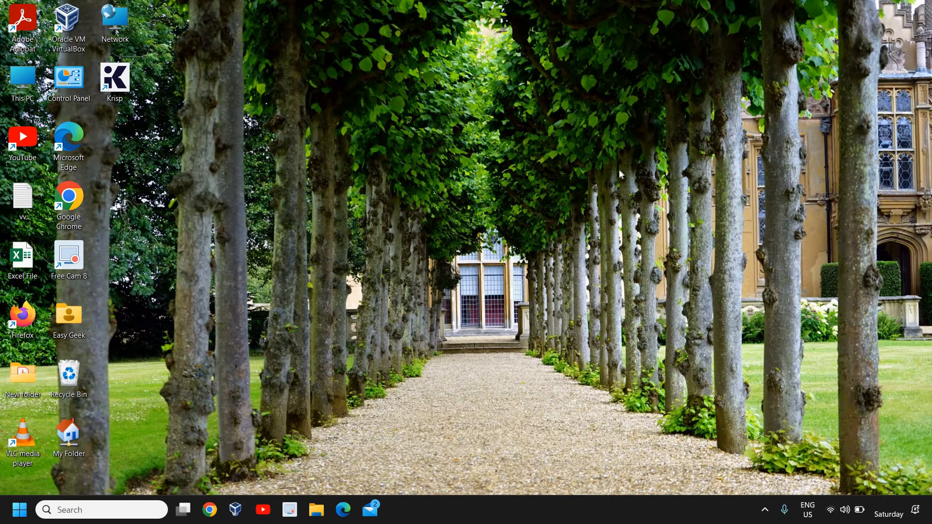